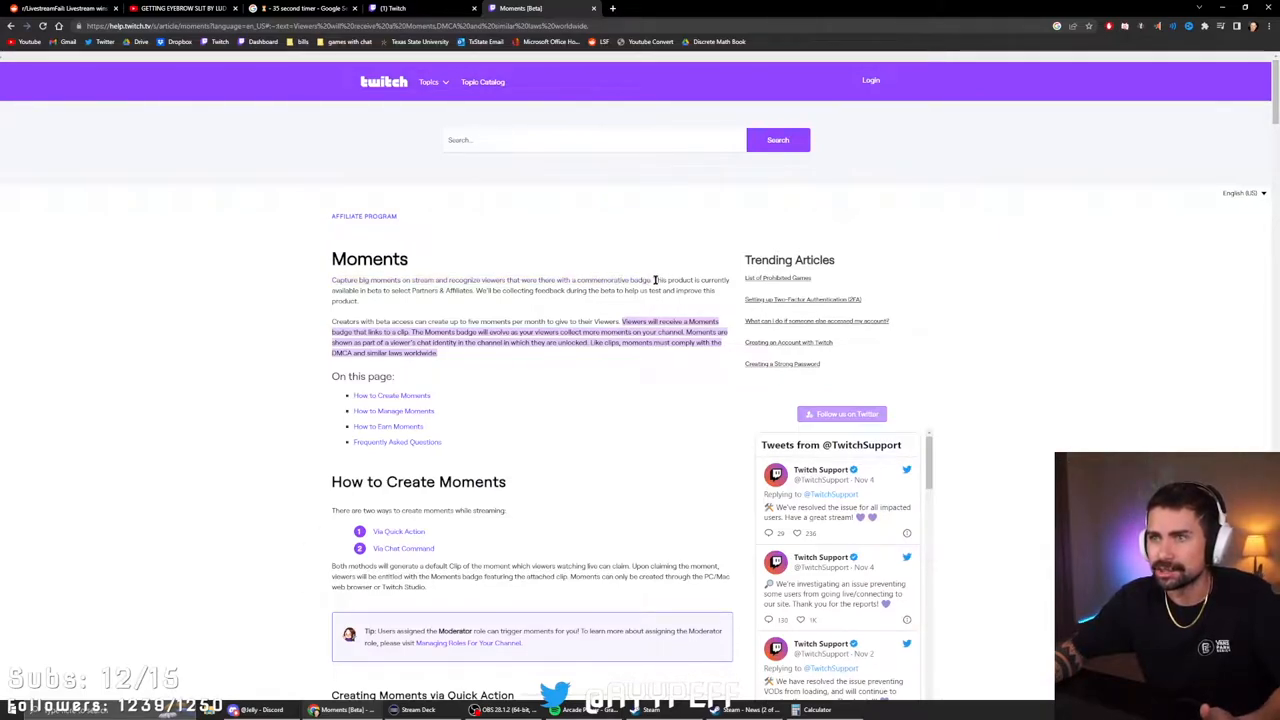
Step: Highlight the Moments badge sentence, then scroll past Creating Moments via Quick Action to the Chat Command section
{"action": "left_click_drag", "start_coordinate": [656, 280], "coordinate": [416, 290]}
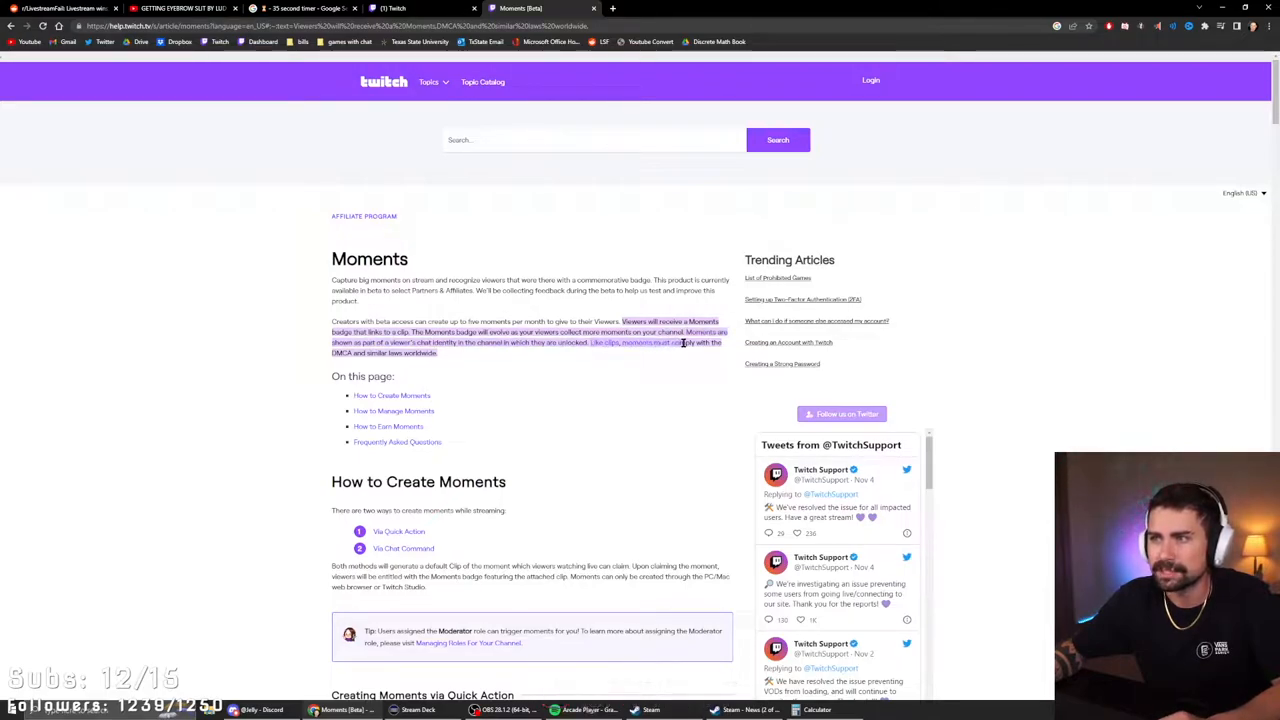
{"action": "scroll", "scroll_direction": "down", "scroll_amount": 3}
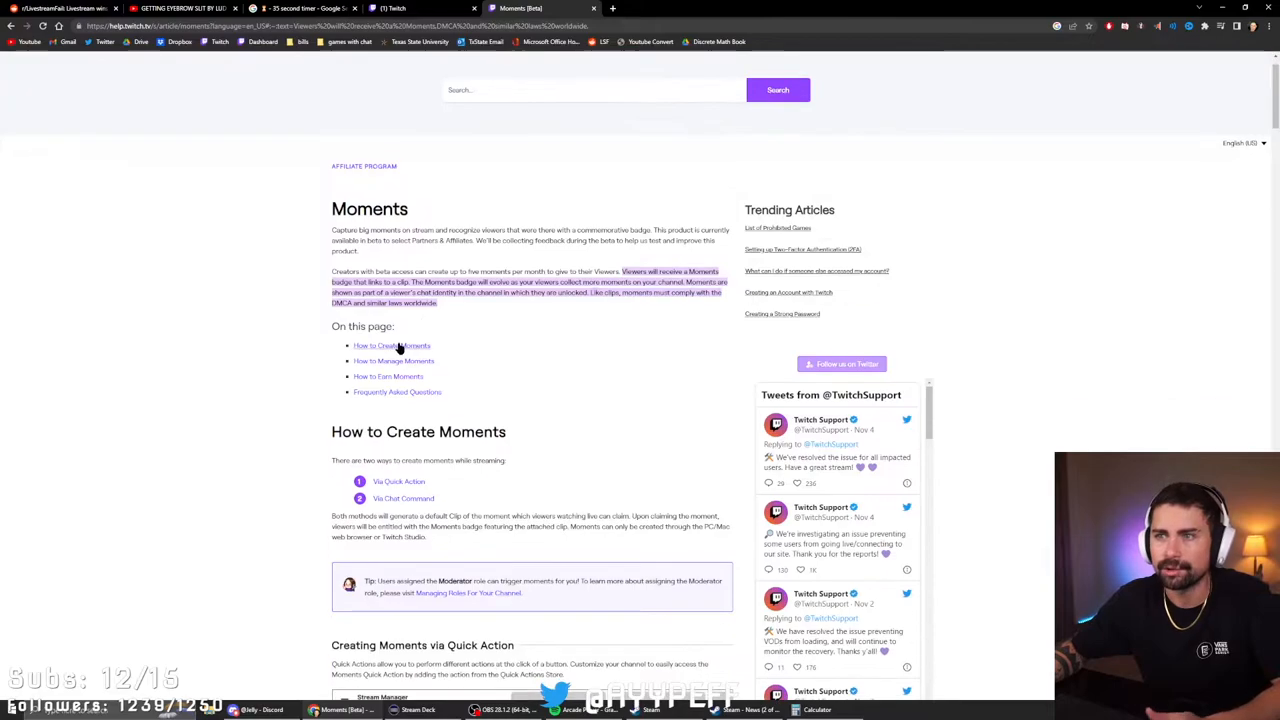
{"action": "scroll", "scroll_direction": "down", "scroll_amount": 3}
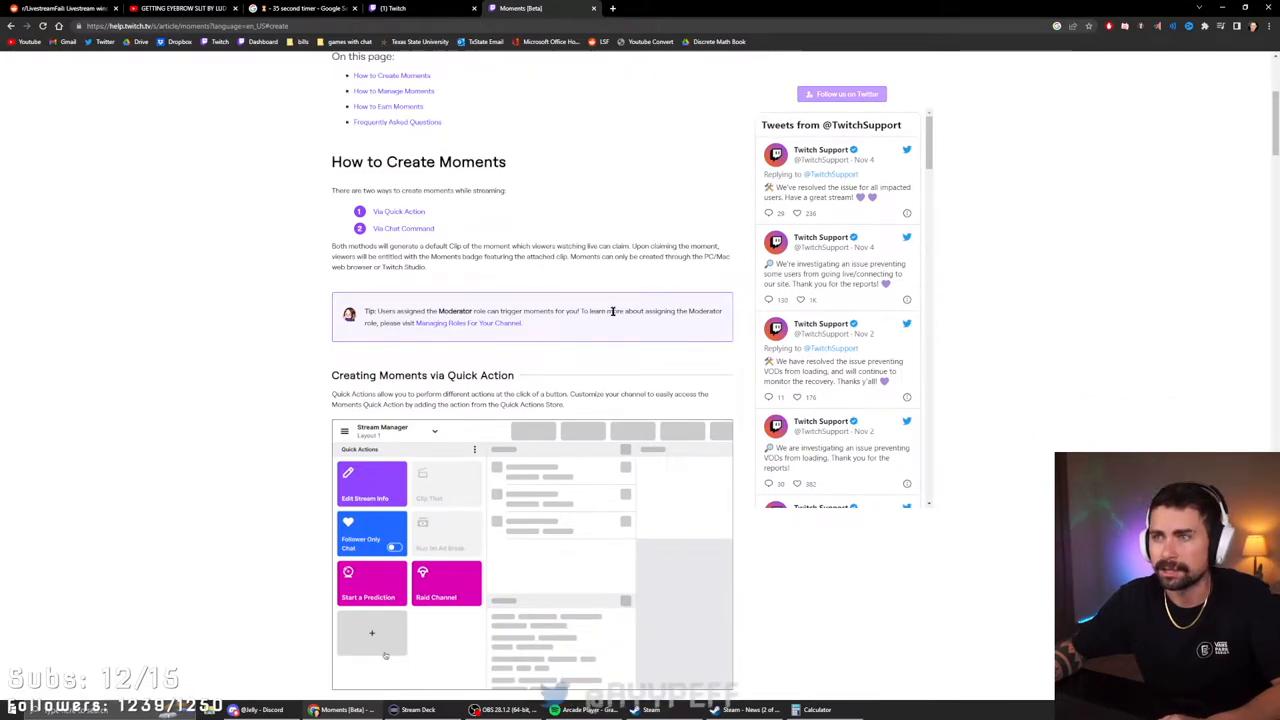
{"action": "scroll", "scroll_direction": "down", "scroll_amount": 3}
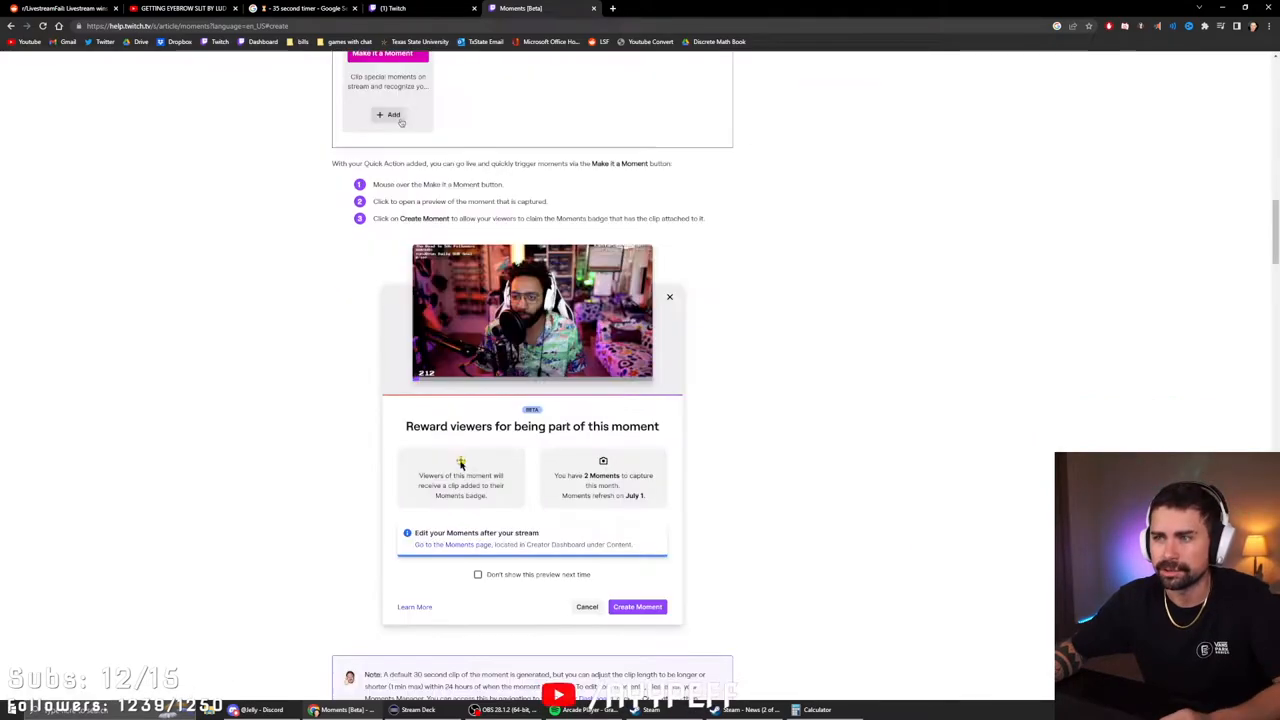
{"action": "mouse_move", "coordinate": [524, 482]}
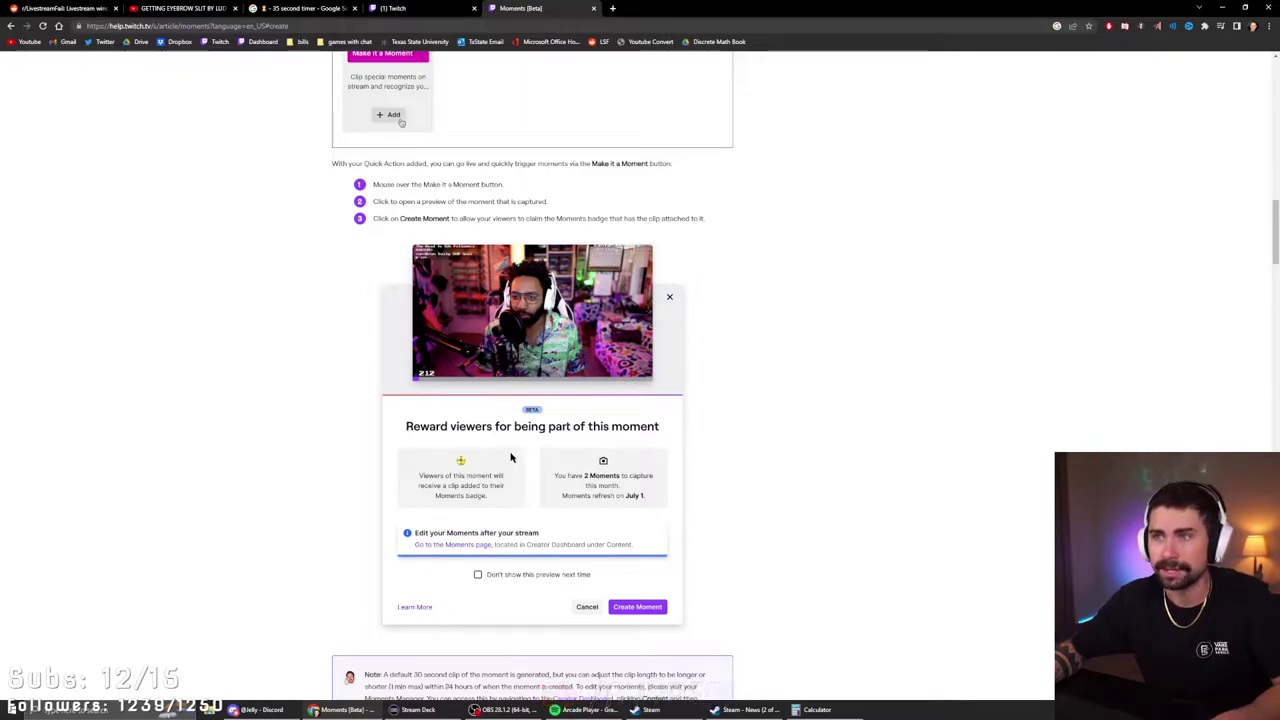
{"action": "scroll", "scroll_direction": "down", "scroll_amount": 3}
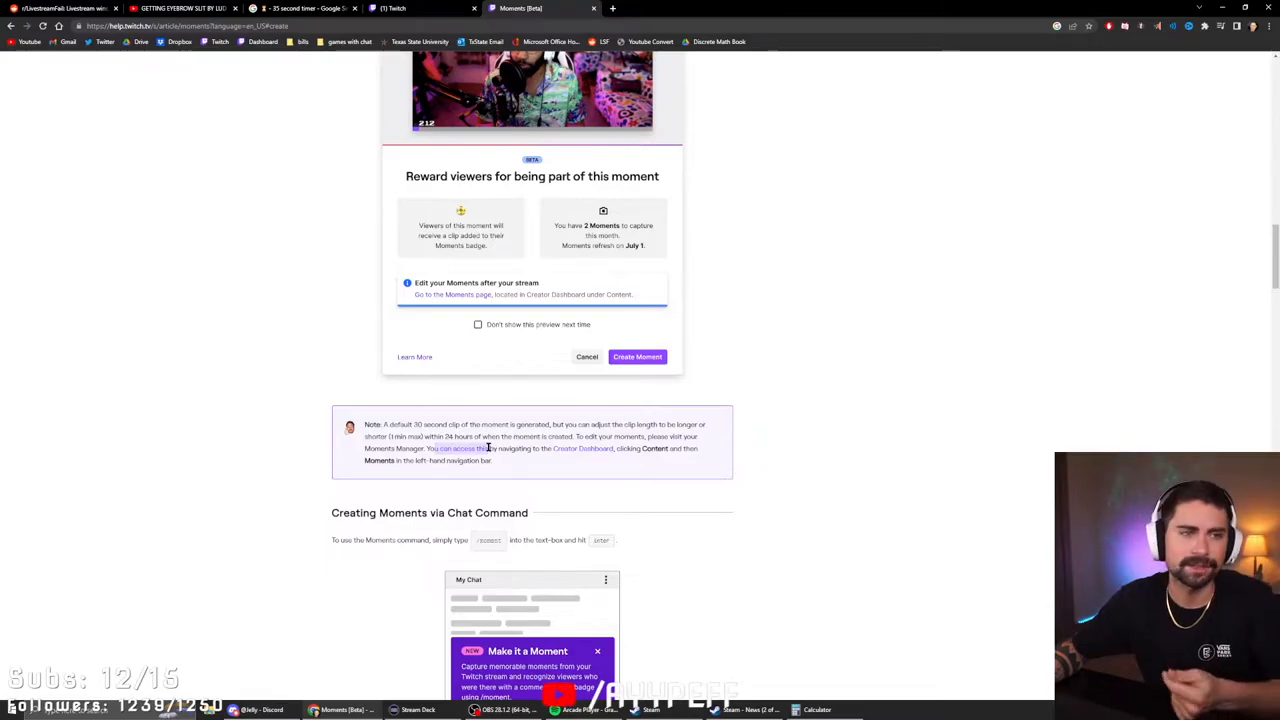
{"action": "mouse_move", "coordinate": [510, 448]}
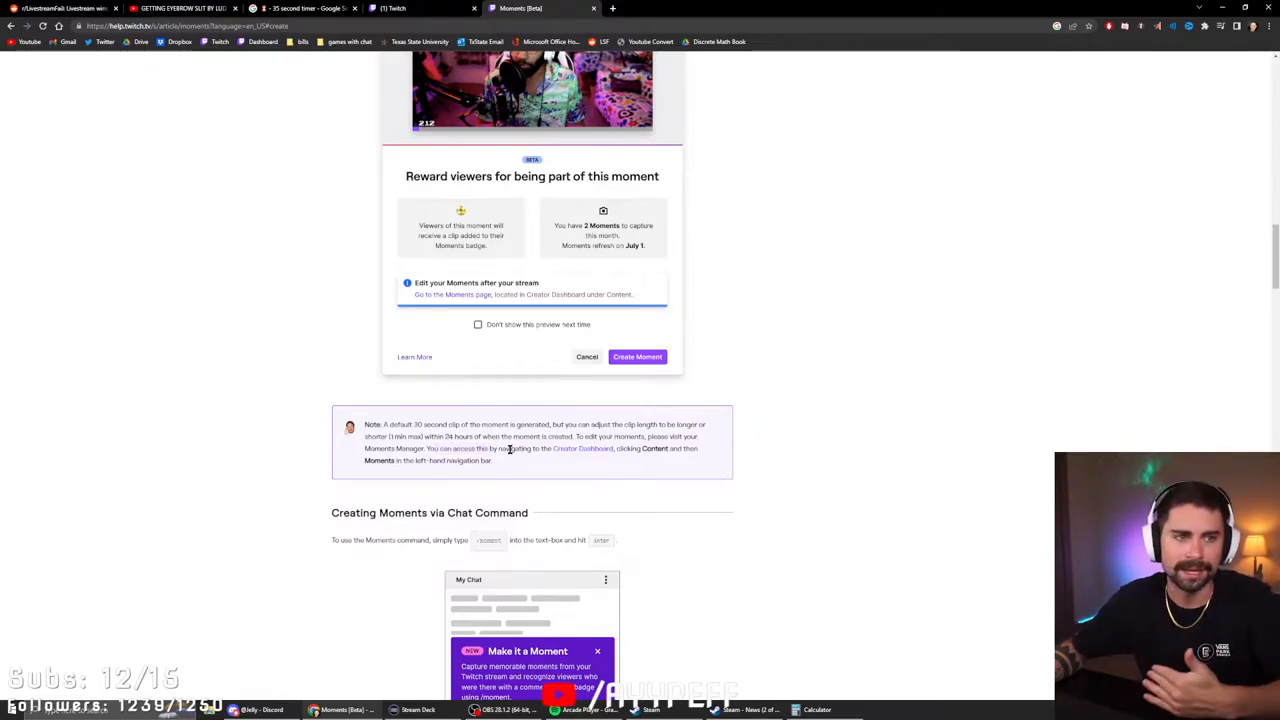
{"action": "mouse_move", "coordinate": [488, 448]}
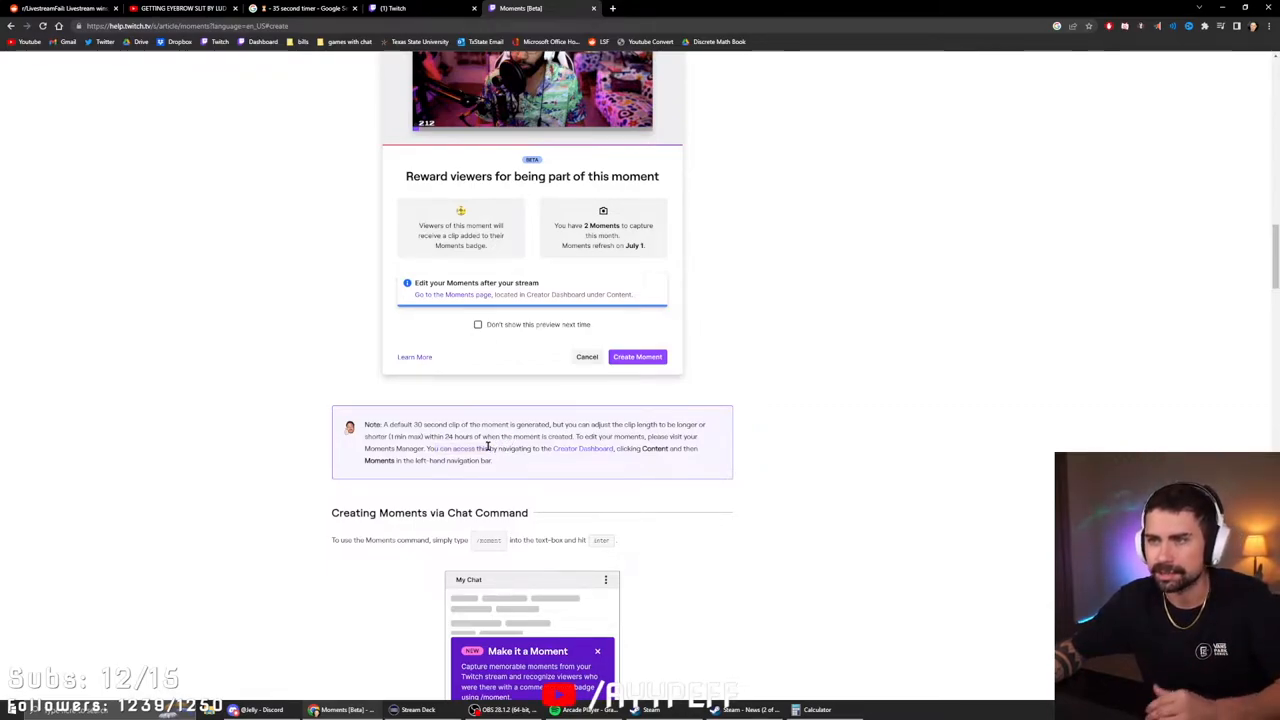
{"action": "scroll", "scroll_direction": "down", "scroll_amount": 3}
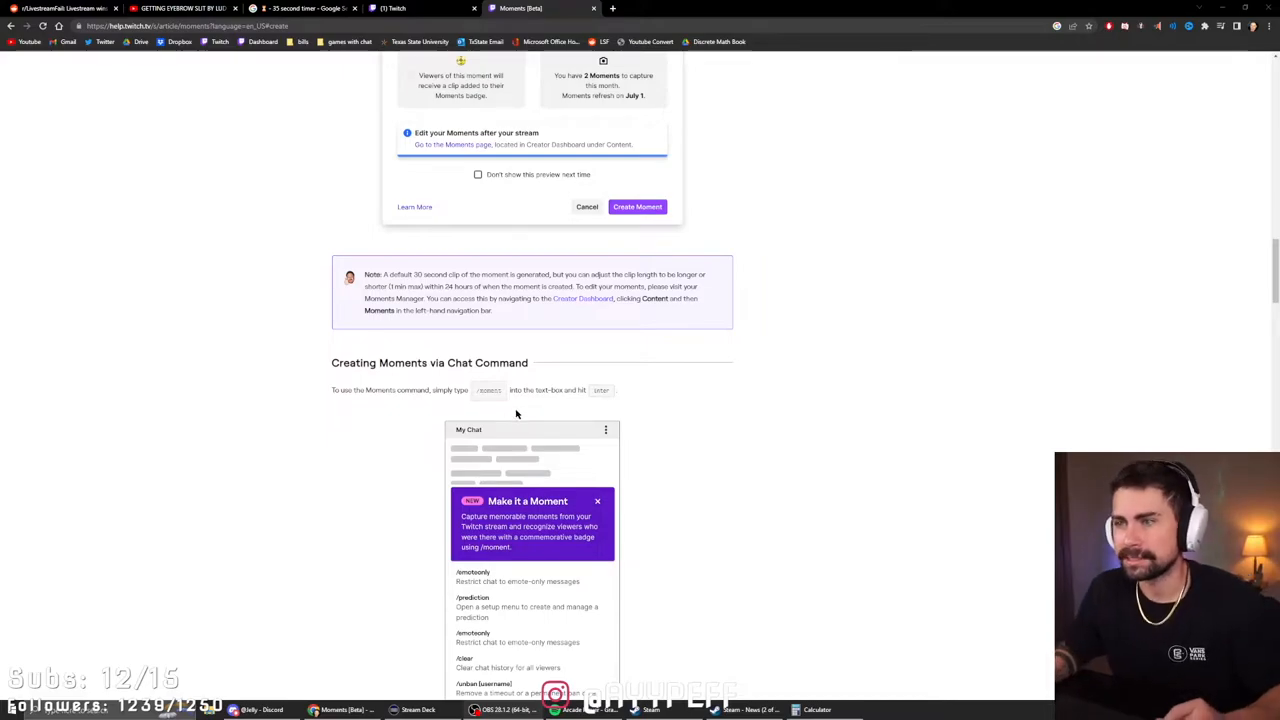
Step: Highlight the note about publishing the clip once and scroll past Deleting Moments to How to Earn Moments
{"action": "scroll", "scroll_direction": "down", "scroll_amount": 3}
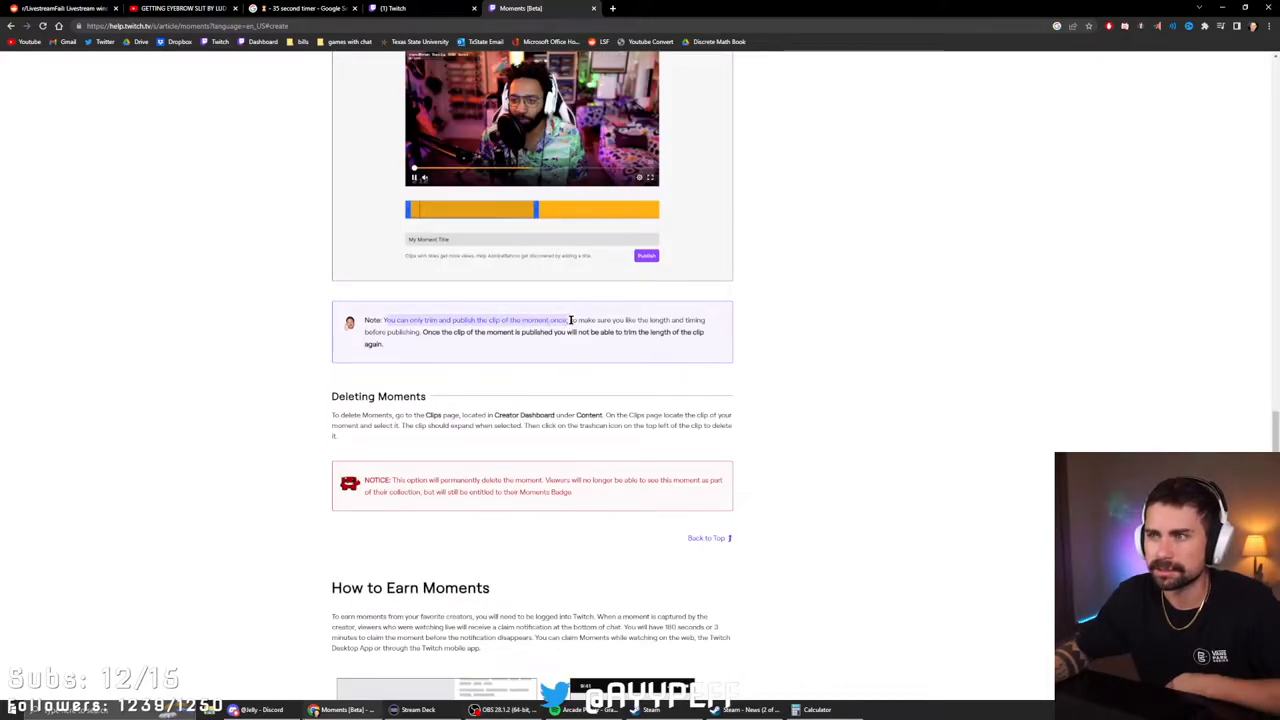
{"action": "left_click_drag", "start_coordinate": [570, 320], "coordinate": [390, 344]}
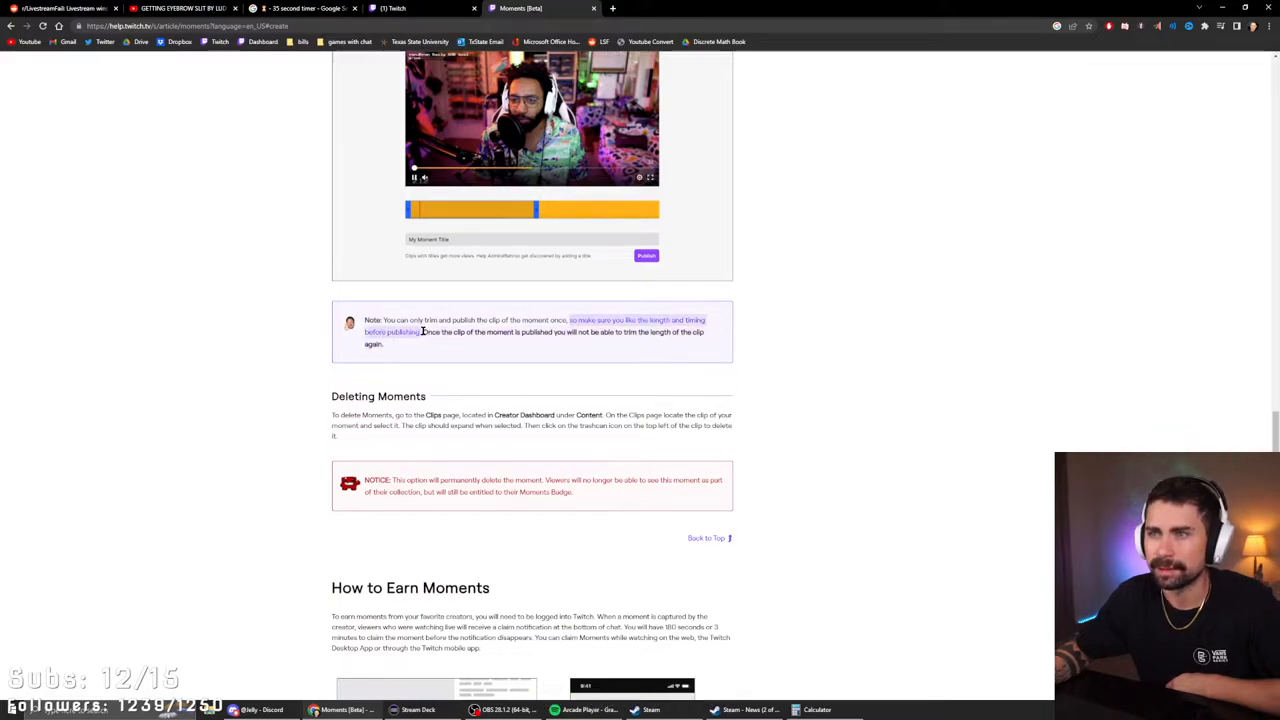
{"action": "scroll", "scroll_direction": "down", "scroll_amount": 3}
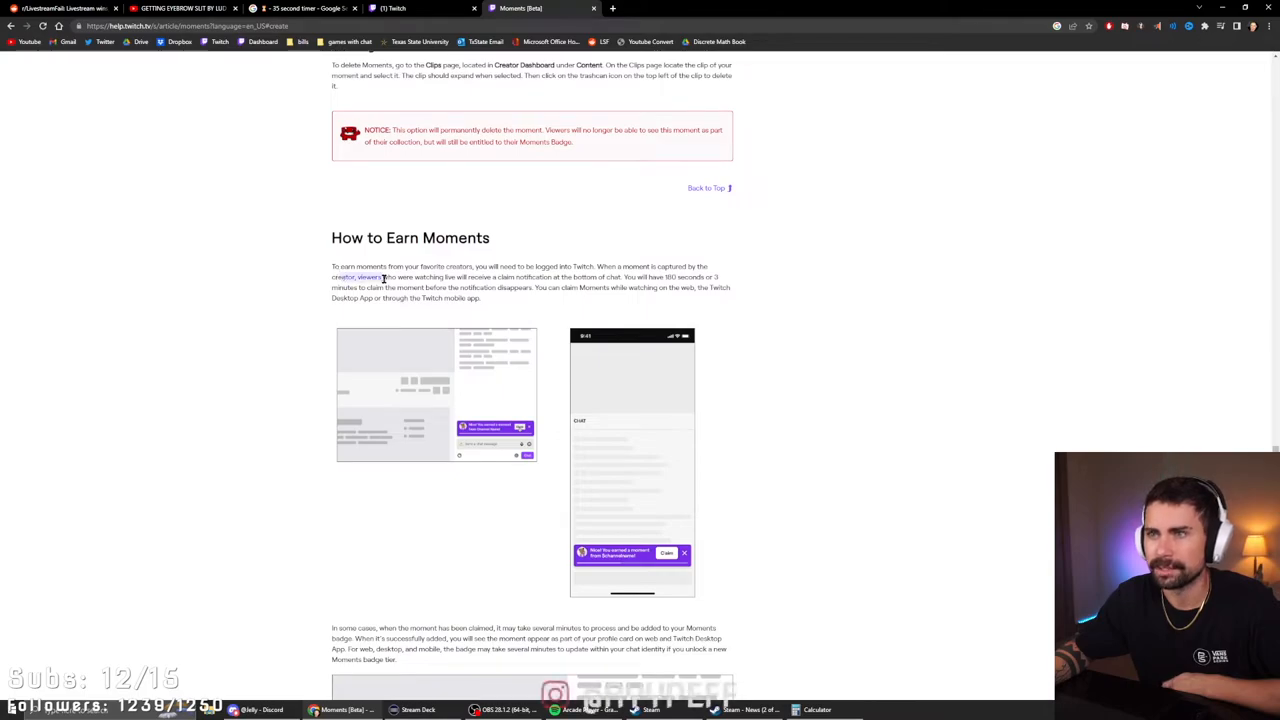
Step: Scroll past the How to Earn Moments images down to the Moments Badges heading and tier table
{"action": "scroll", "scroll_direction": "down", "scroll_amount": 3}
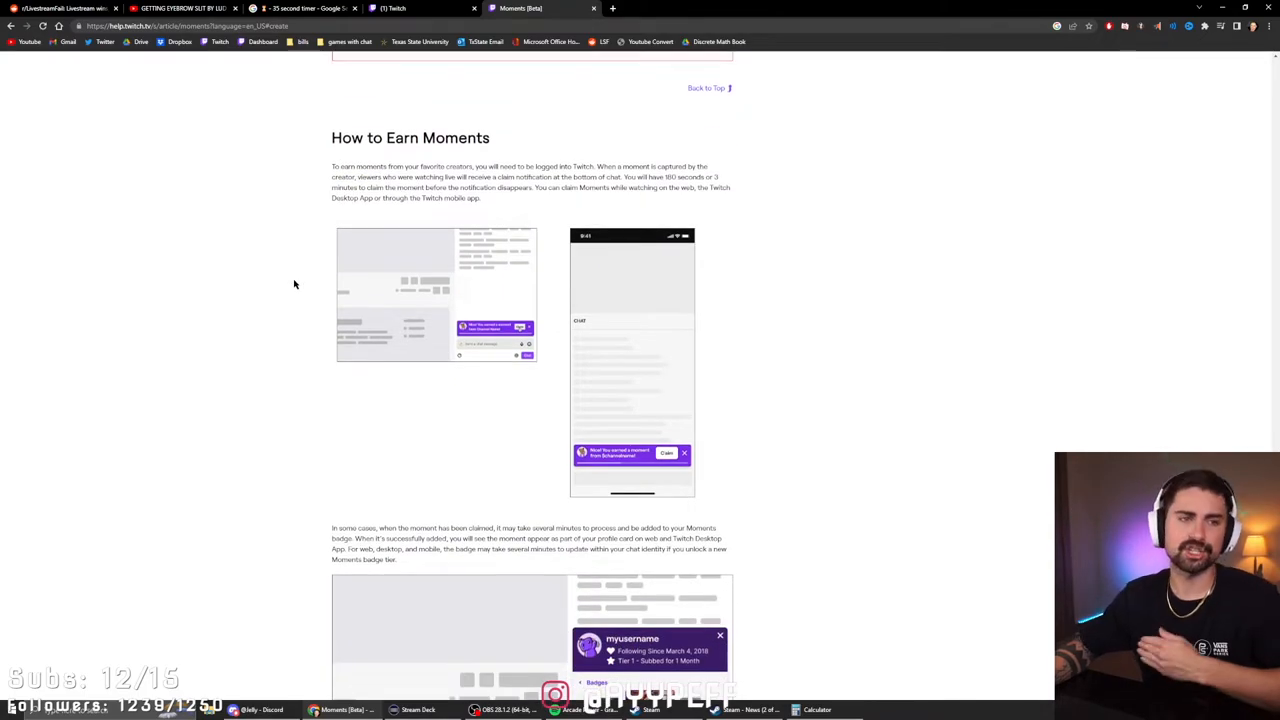
{"action": "scroll", "scroll_direction": "down", "scroll_amount": 3}
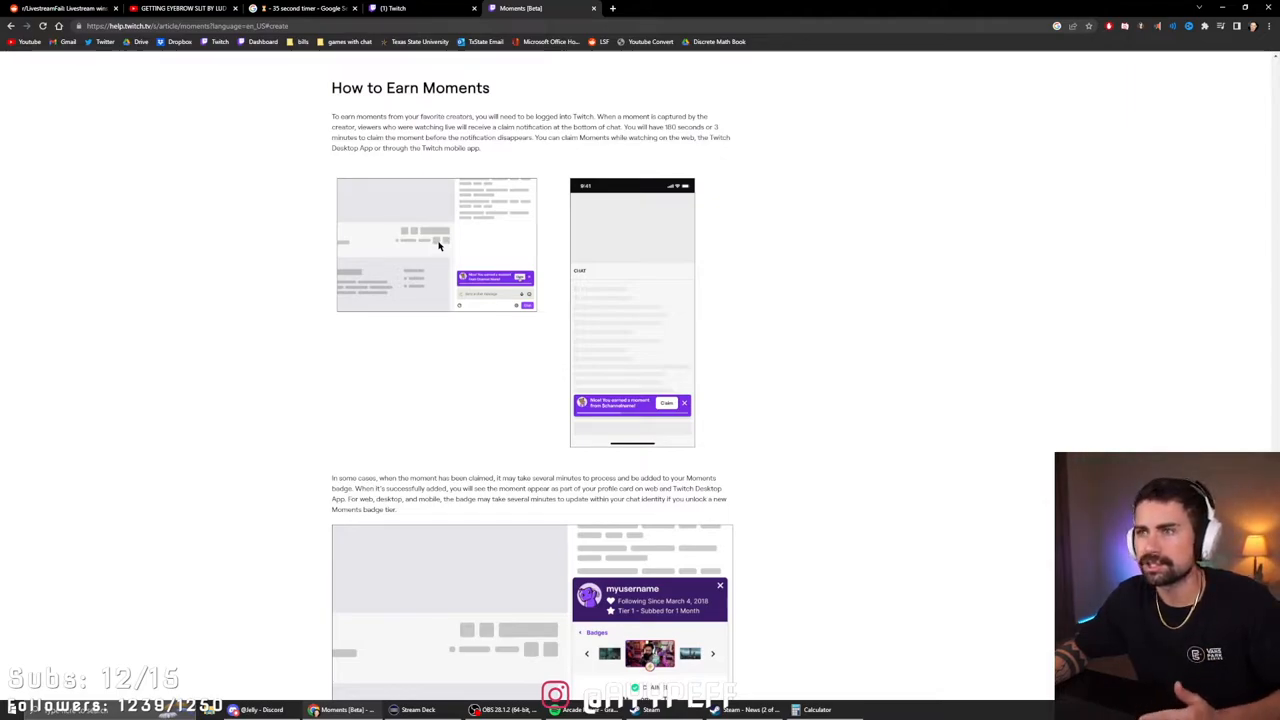
{"action": "scroll", "scroll_direction": "down", "scroll_amount": 3}
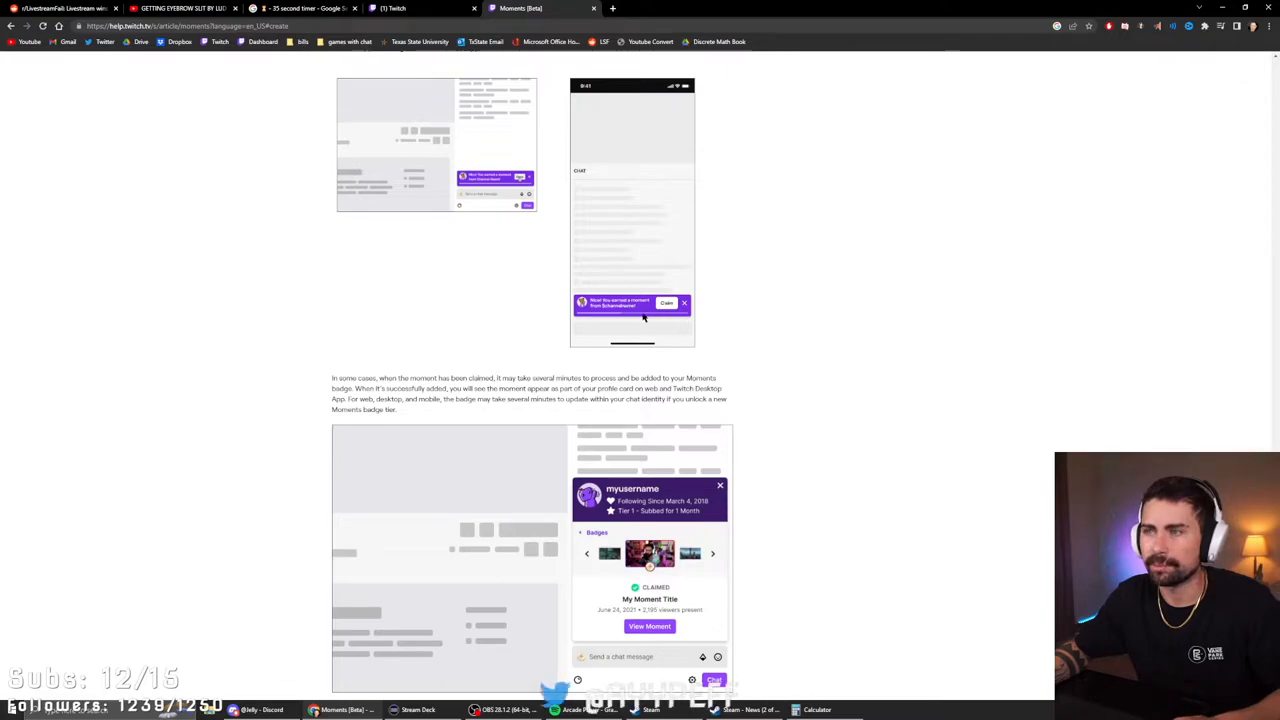
{"action": "scroll", "scroll_direction": "down", "scroll_amount": 3}
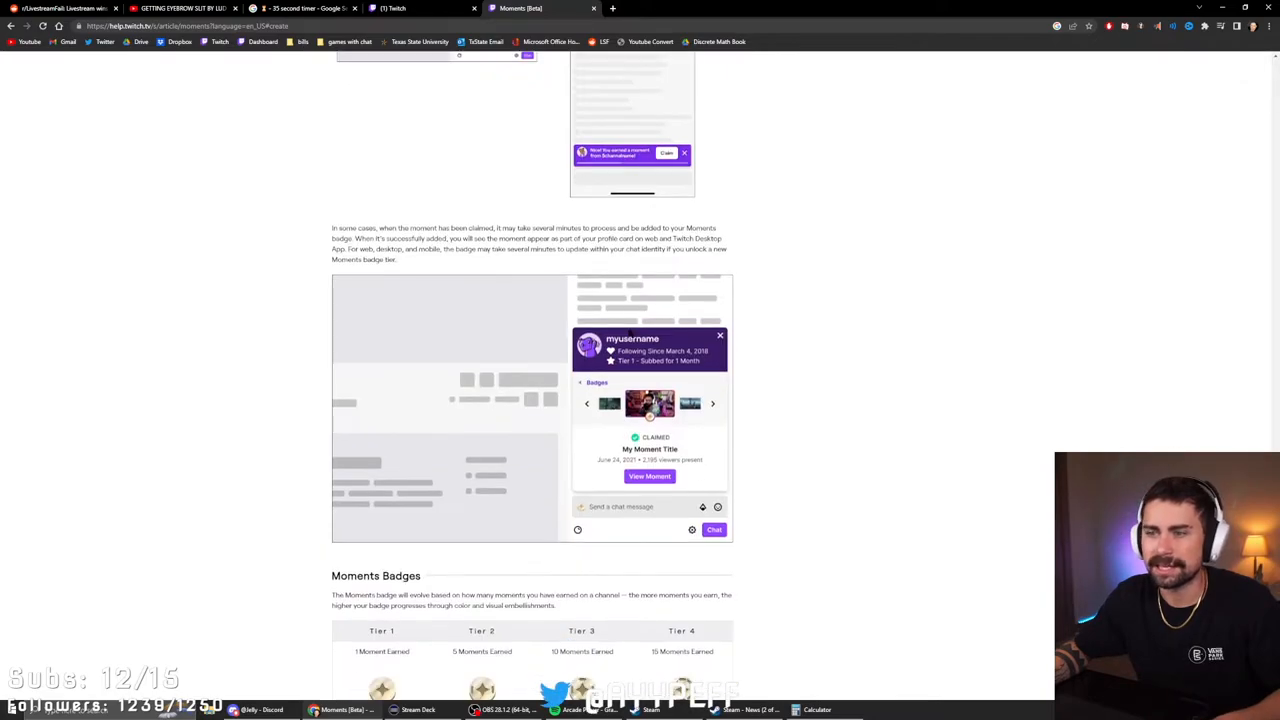
{"action": "scroll", "scroll_direction": "down", "scroll_amount": 3}
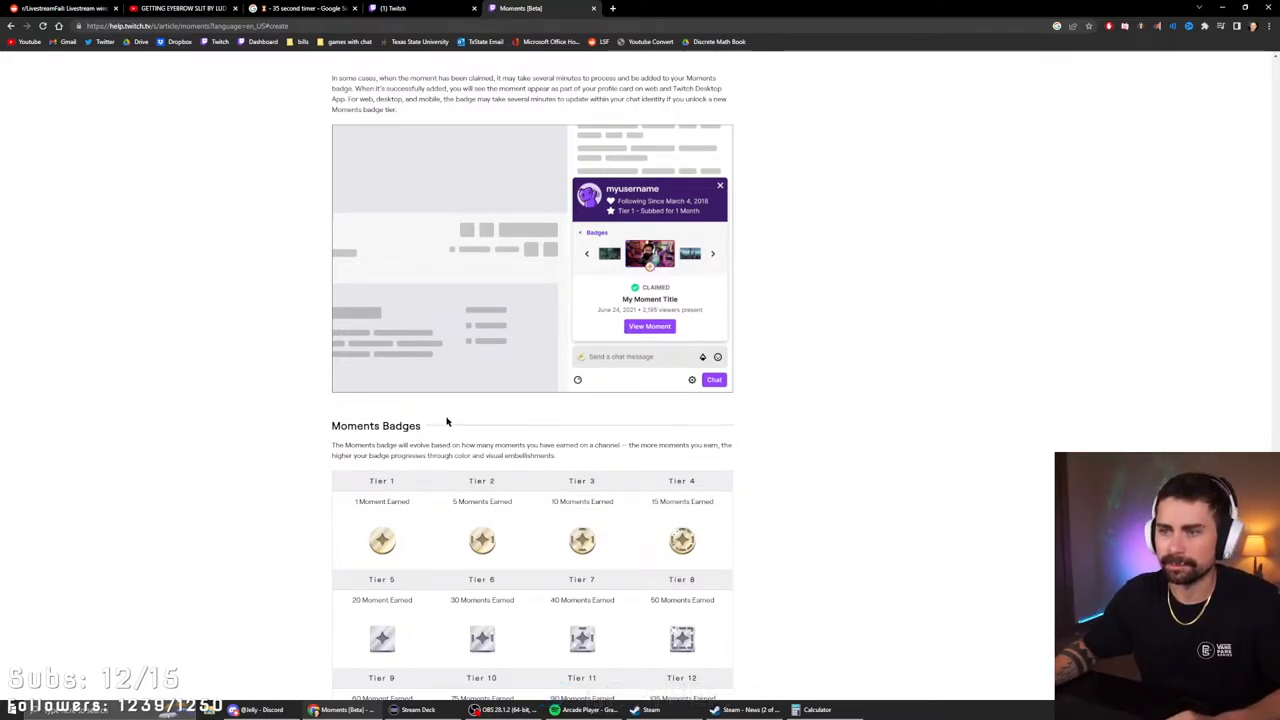
{"action": "scroll", "scroll_direction": "down", "scroll_amount": 3}
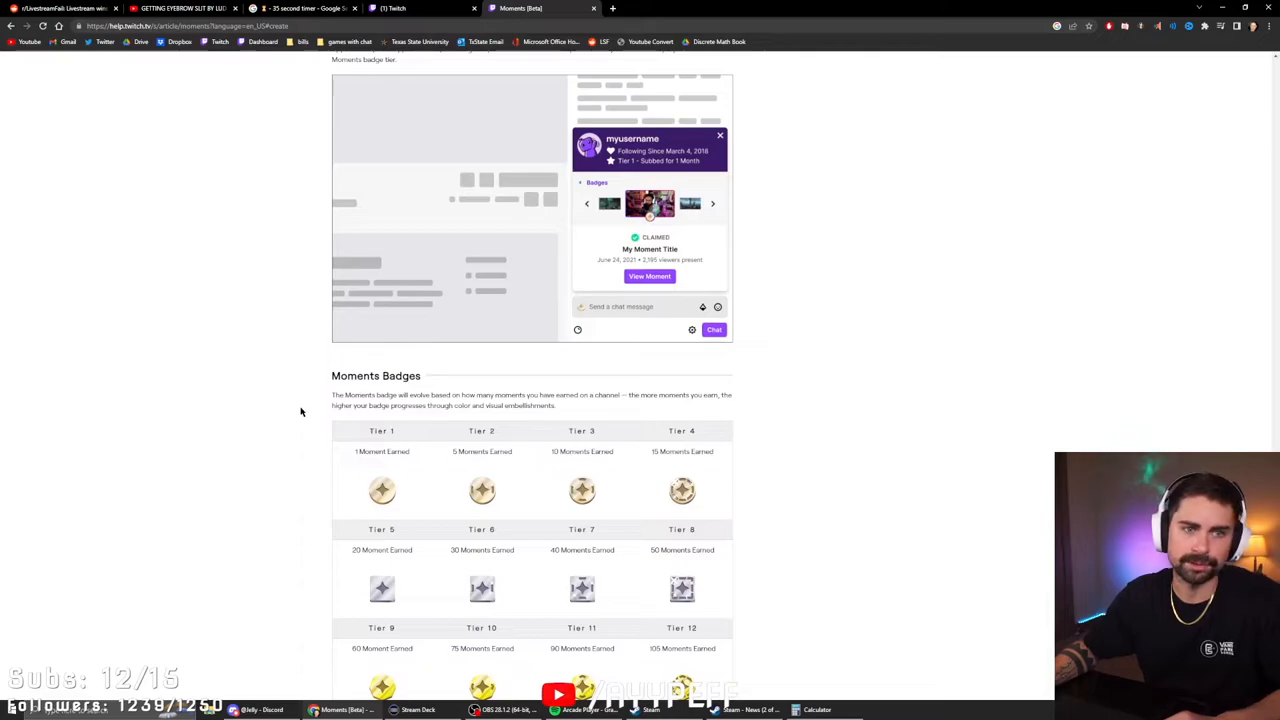
{"action": "scroll", "scroll_direction": "down", "scroll_amount": 3}
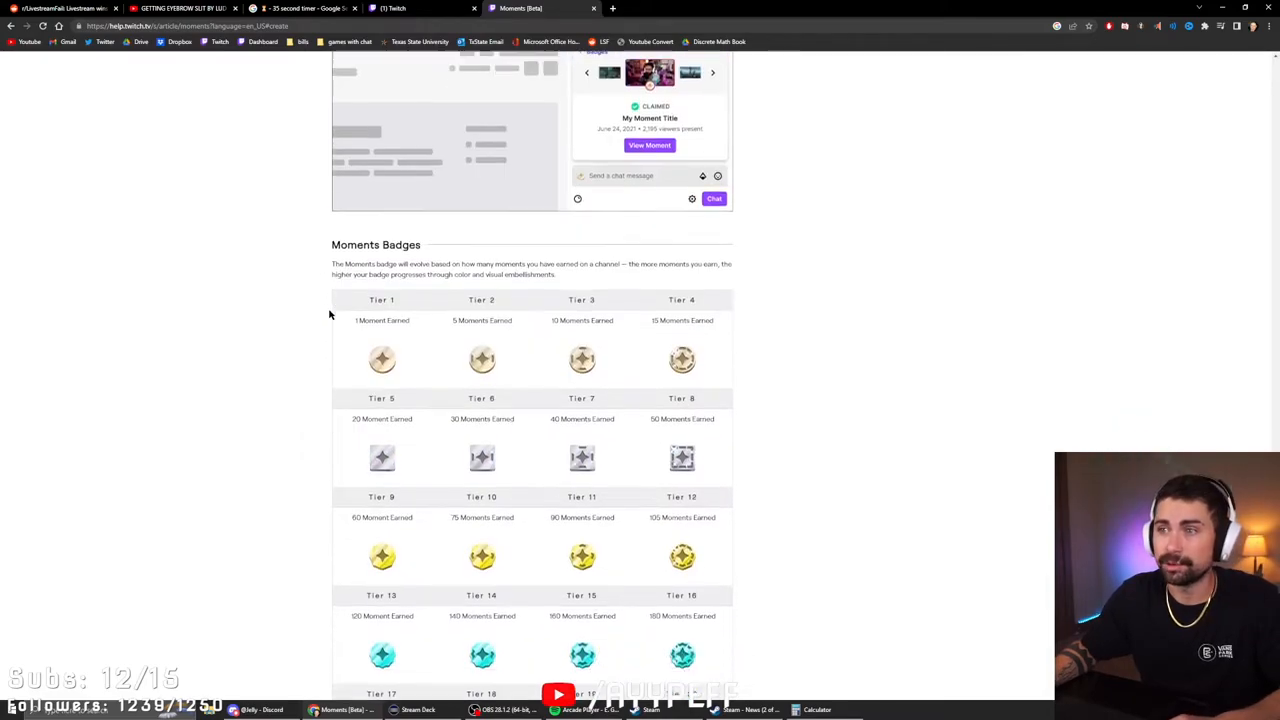
Step: Scroll through badge Tiers 1–20 down to Frequently Asked Questions and Viewer FAQs
{"action": "scroll", "scroll_direction": "down", "scroll_amount": 3}
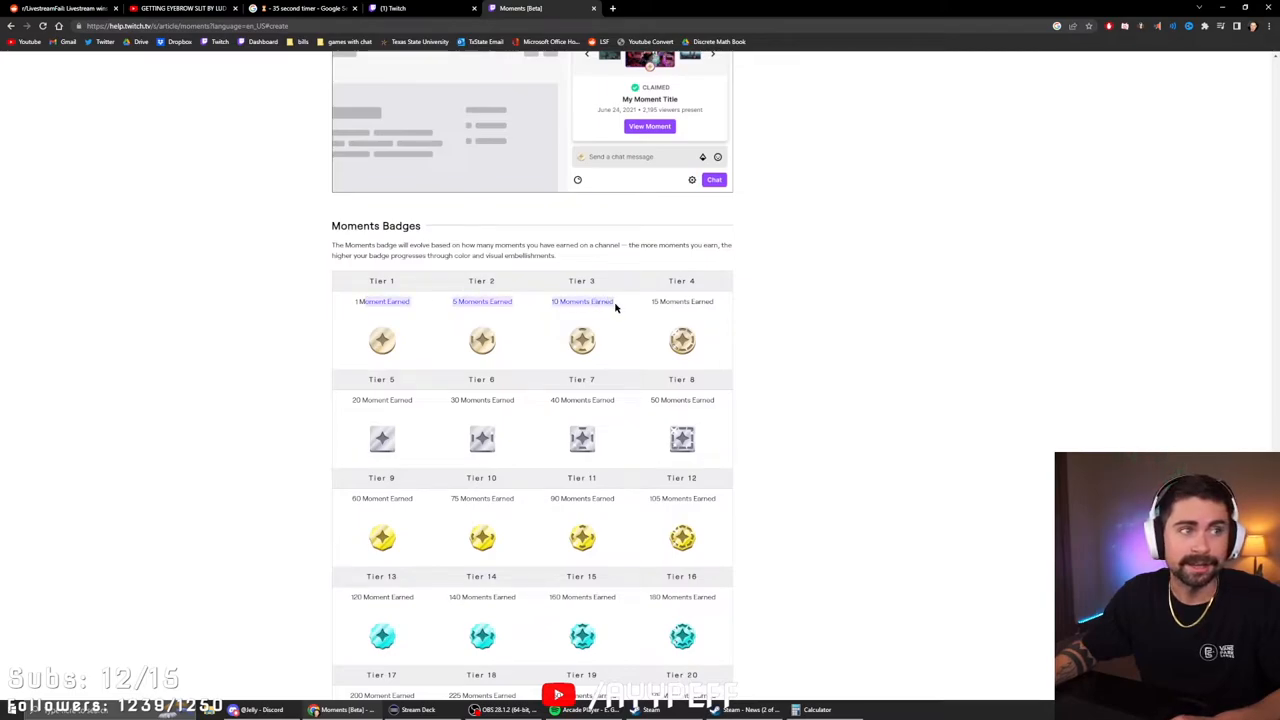
{"action": "scroll", "scroll_direction": "down", "scroll_amount": 3}
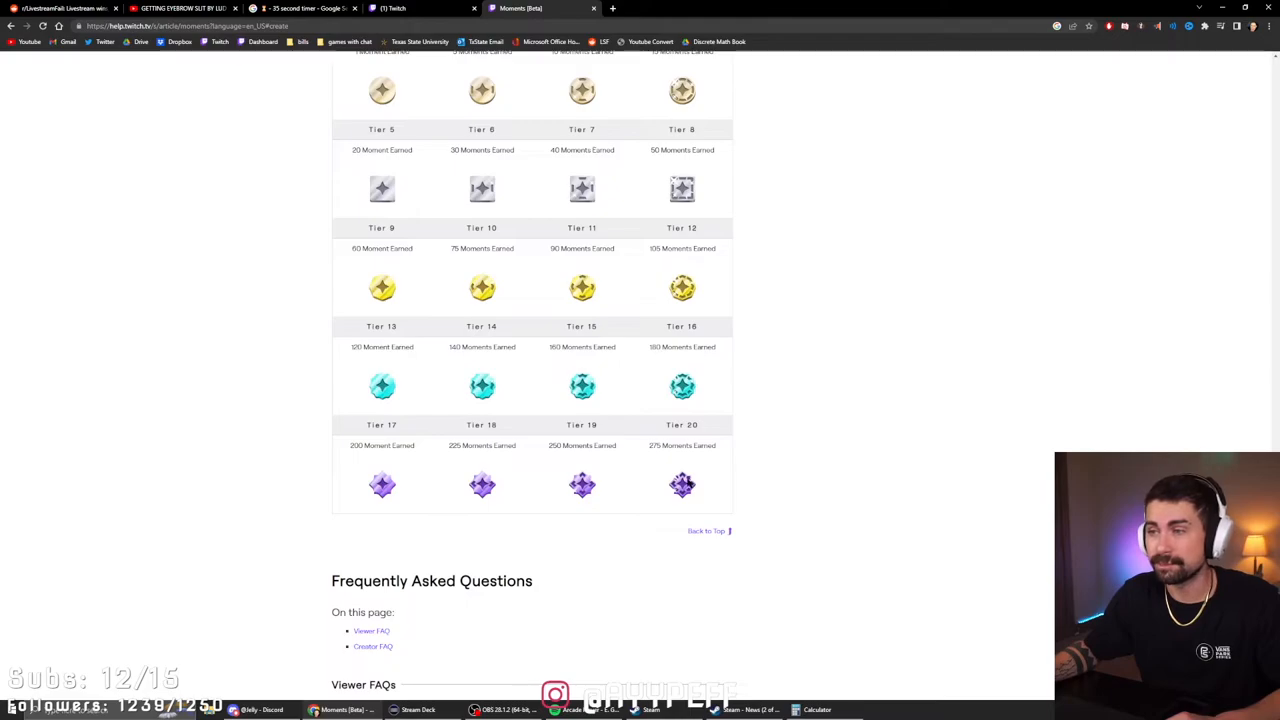
{"action": "mouse_move", "coordinate": [726, 490]}
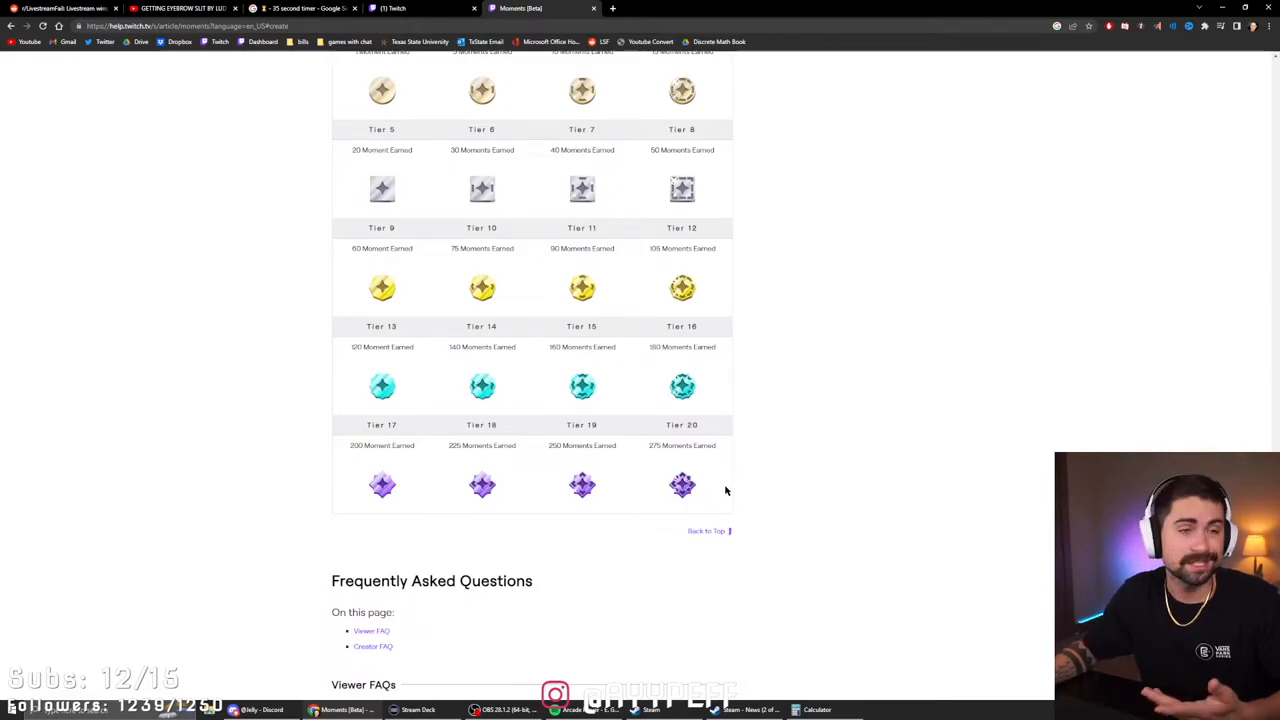
{"action": "mouse_move", "coordinate": [724, 496]}
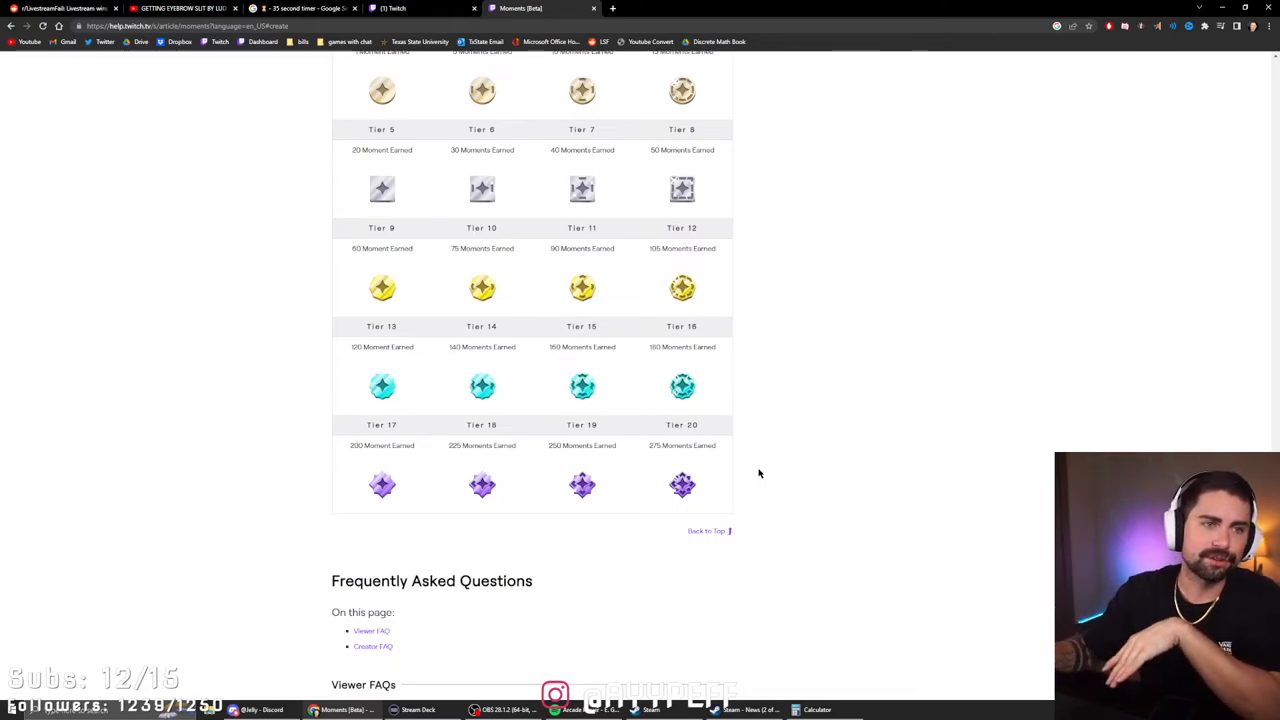
{"action": "mouse_move", "coordinate": [748, 408]}
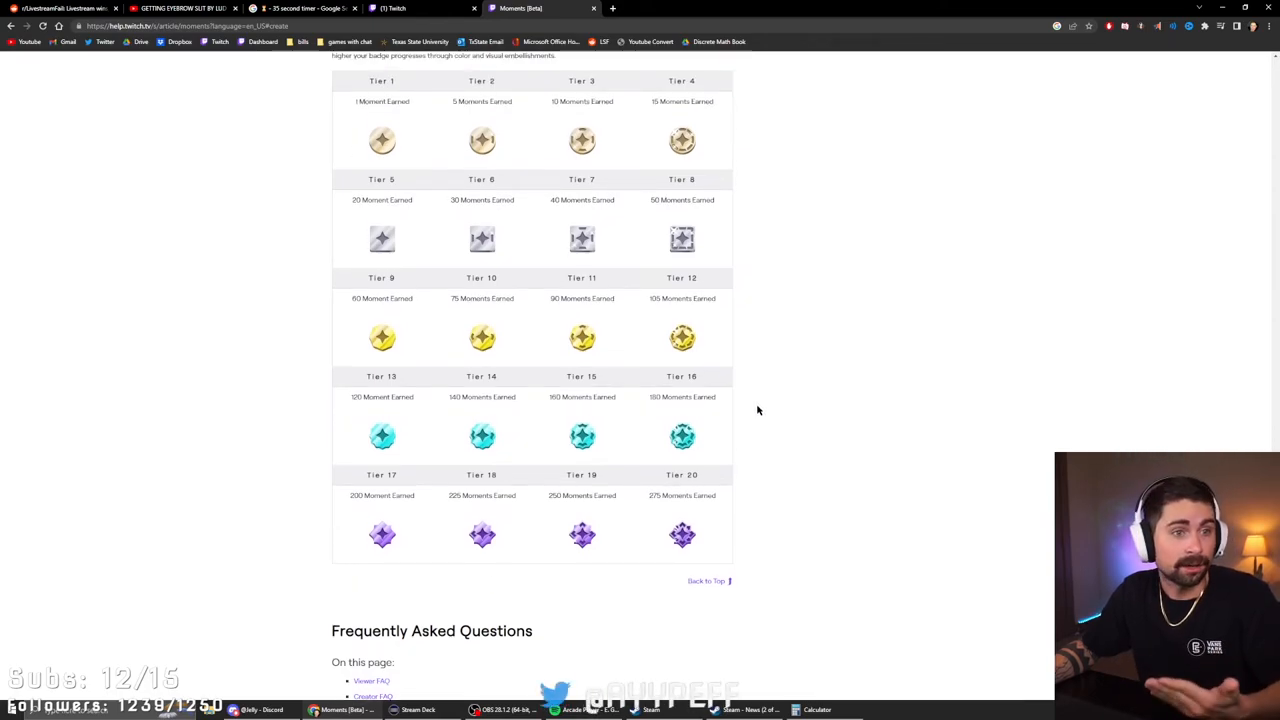
{"action": "mouse_move", "coordinate": [772, 446]}
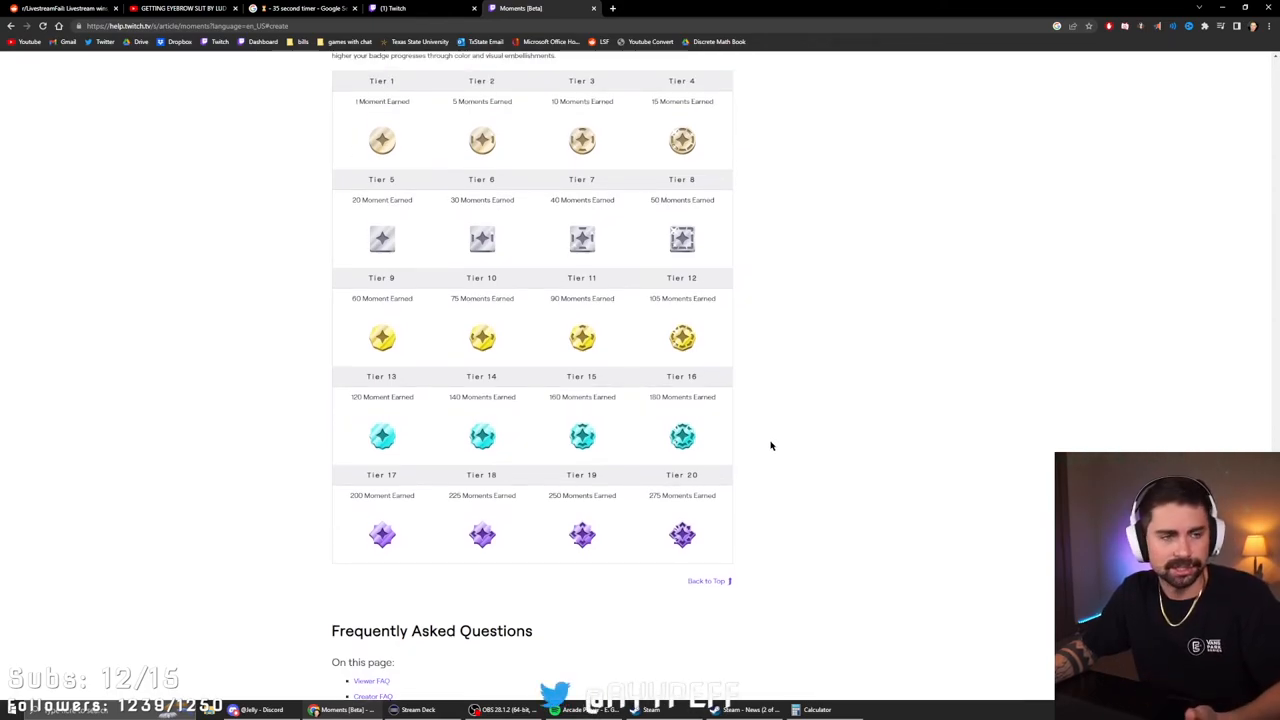
{"action": "mouse_move", "coordinate": [752, 432]}
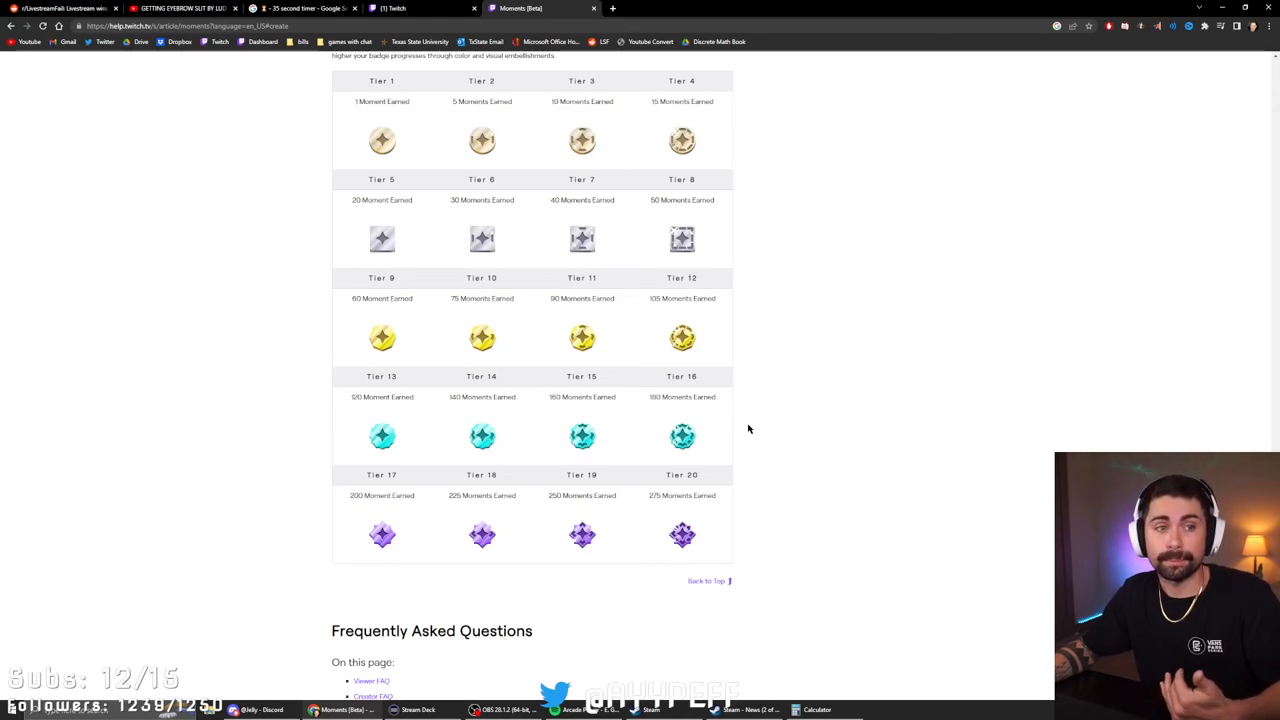
{"action": "scroll", "scroll_direction": "down", "scroll_amount": 3}
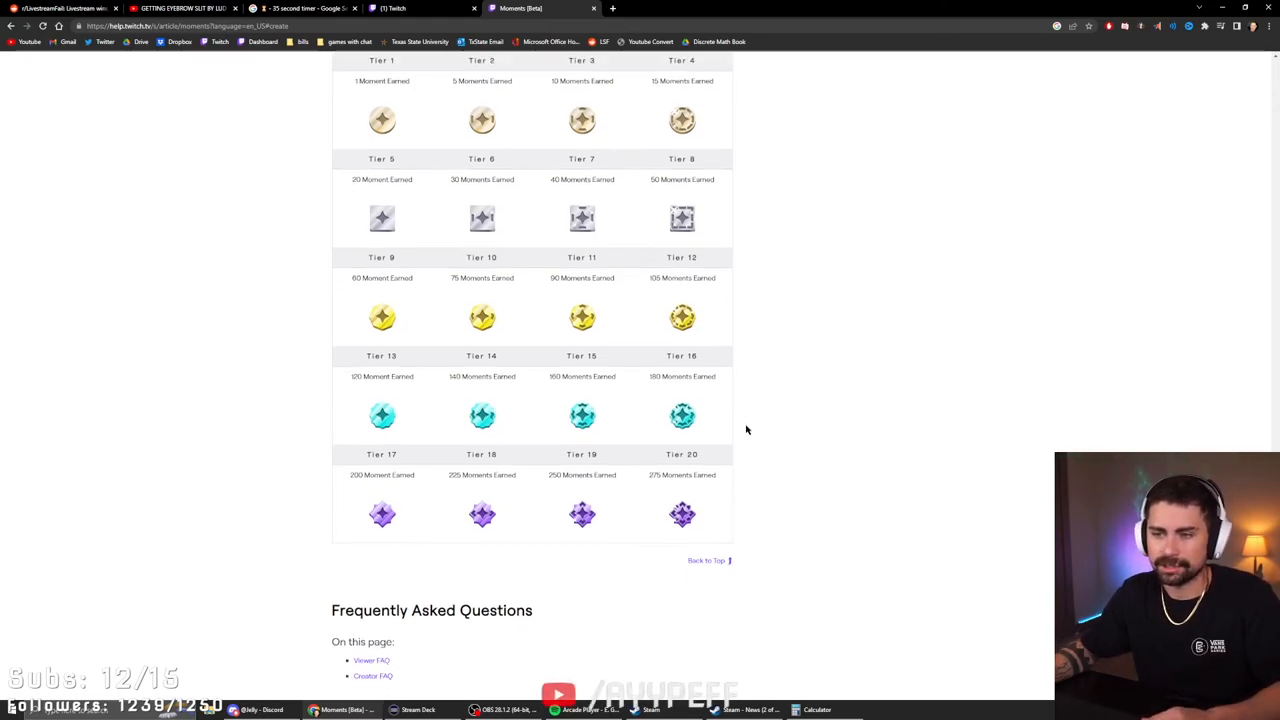
{"action": "scroll", "scroll_direction": "down", "scroll_amount": 3}
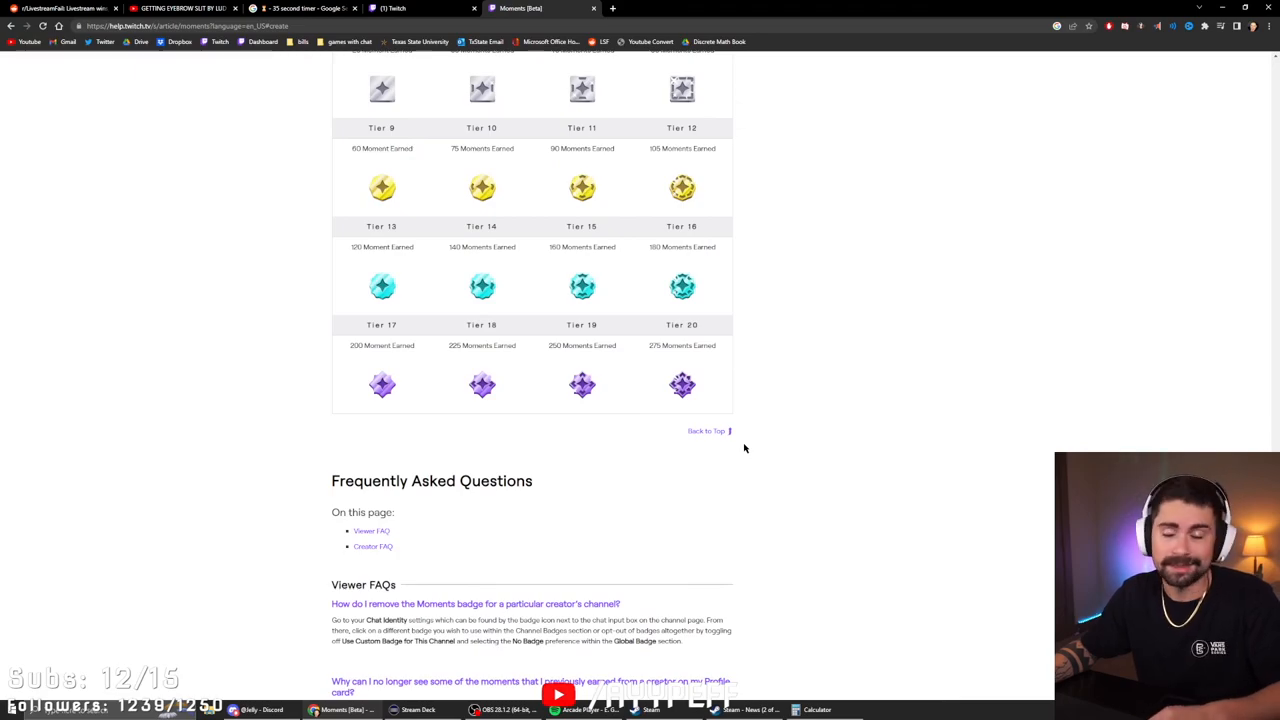
{"action": "scroll", "scroll_direction": "down", "scroll_amount": 3}
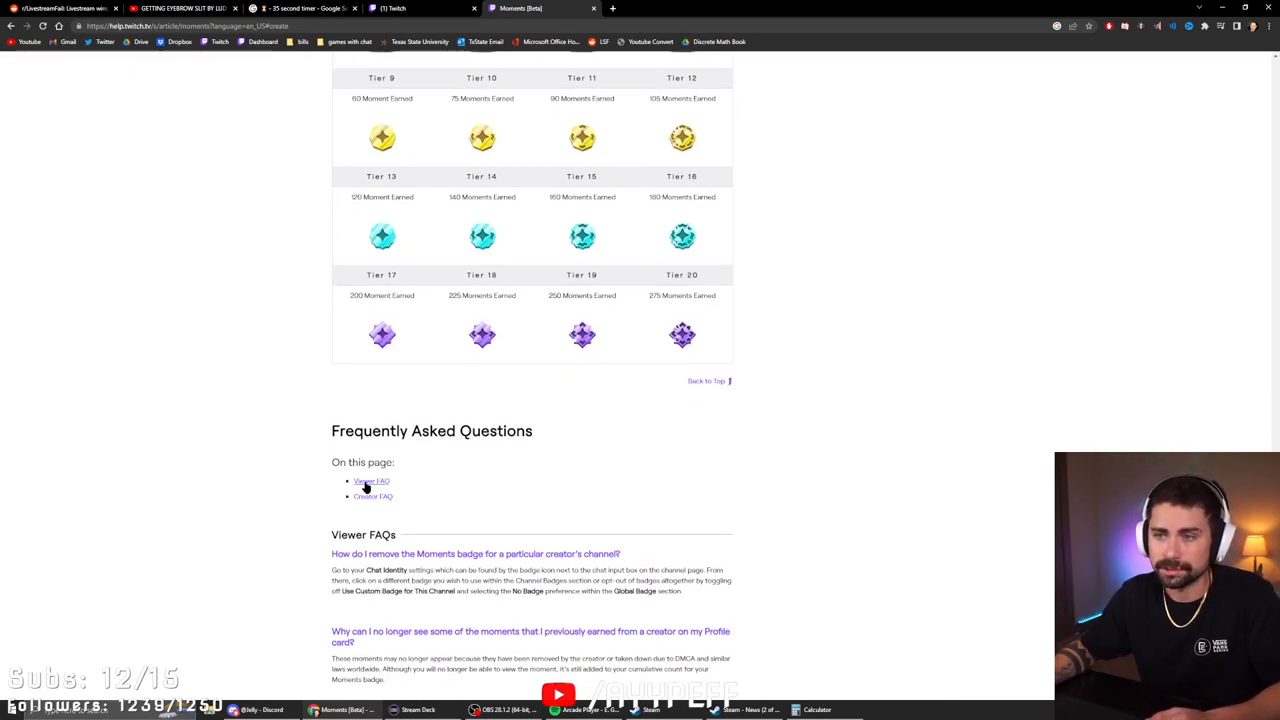